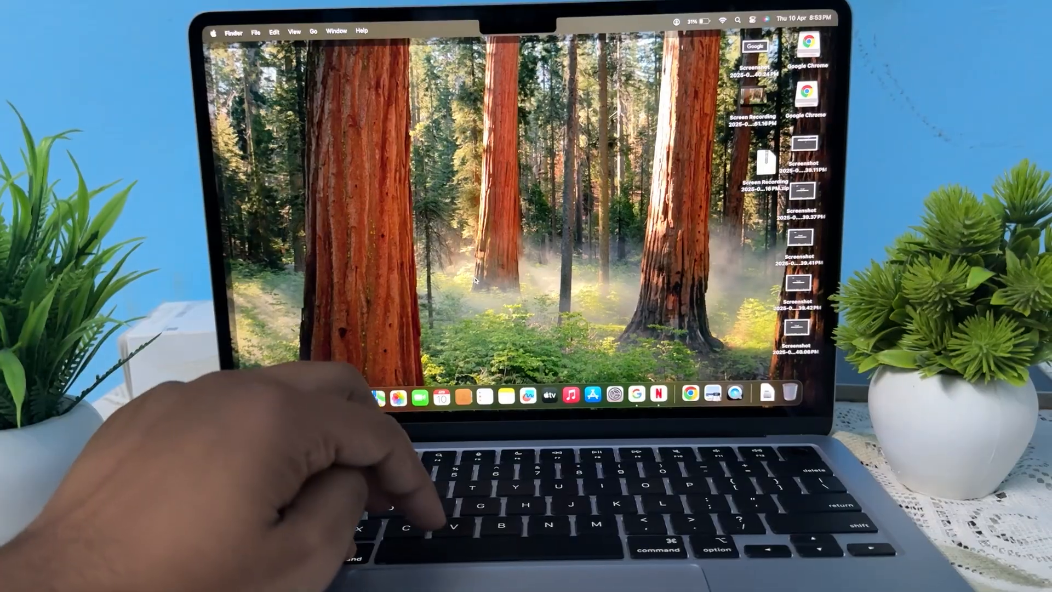
# Launch the App Store through a Spotlight search
pyautogui.write('quick')
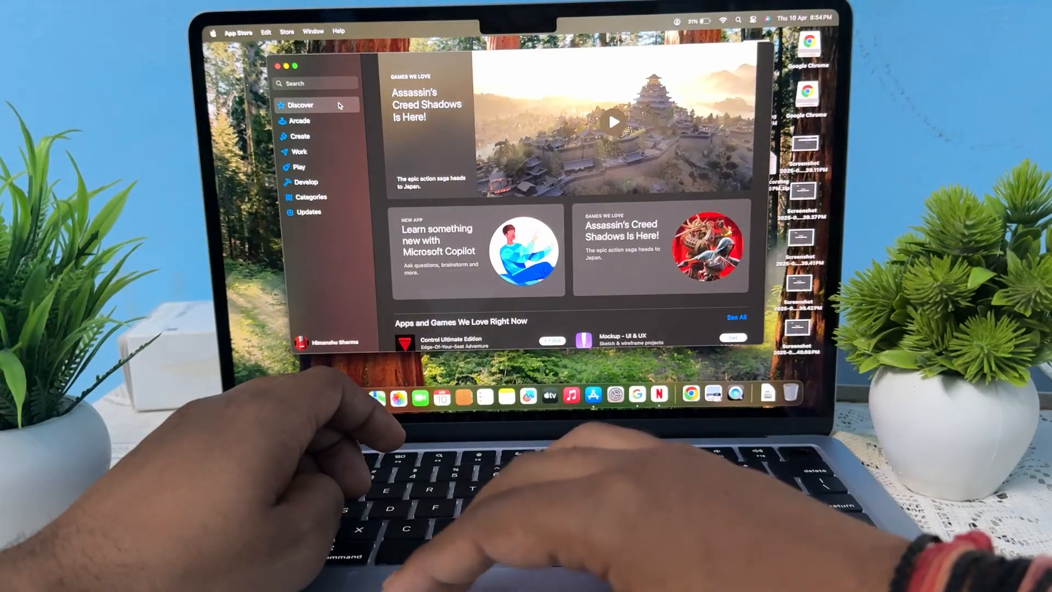
# Search the App Store for 'spotify' and scroll through the results
pyautogui.click(316, 83)
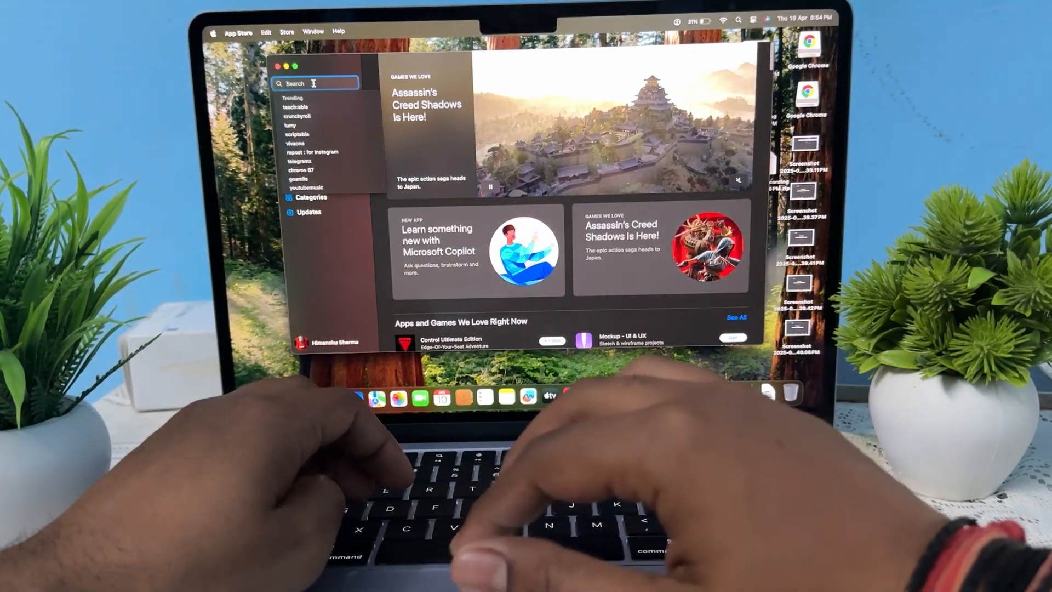
pyautogui.write('a')
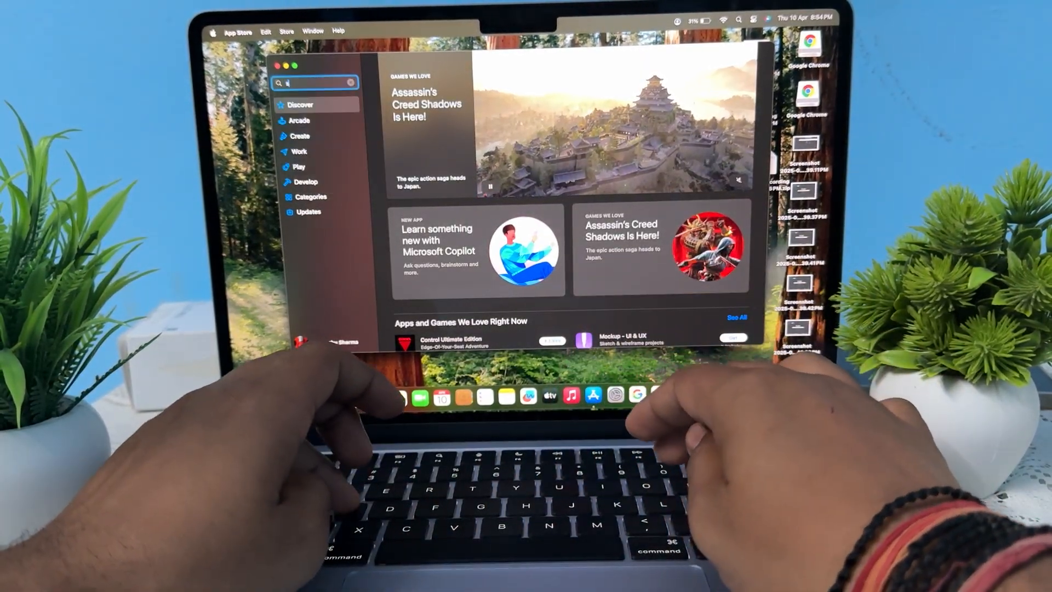
pyautogui.write('spotify')
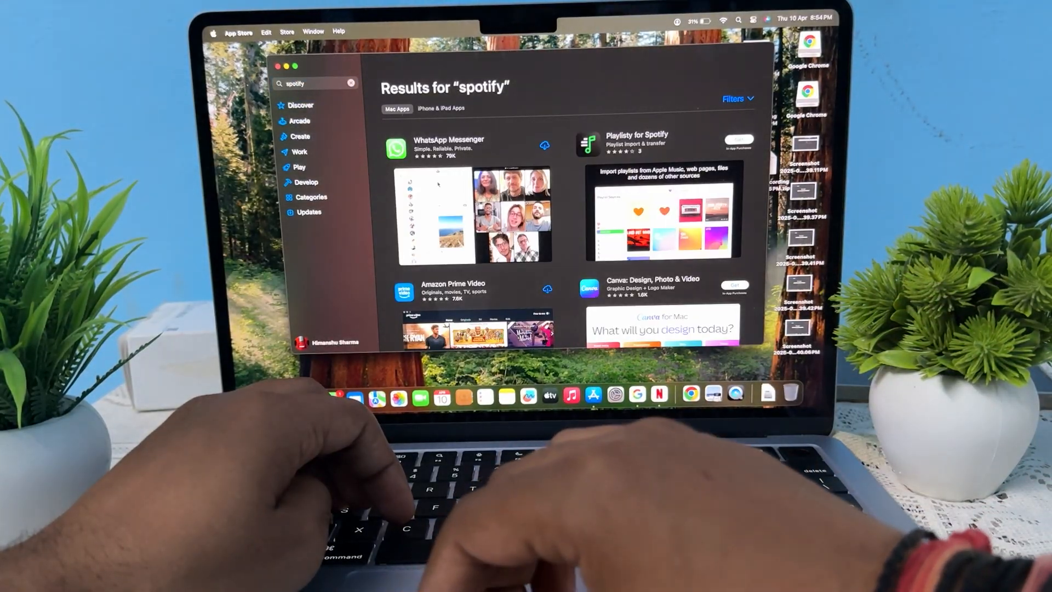
pyautogui.scroll(-3)
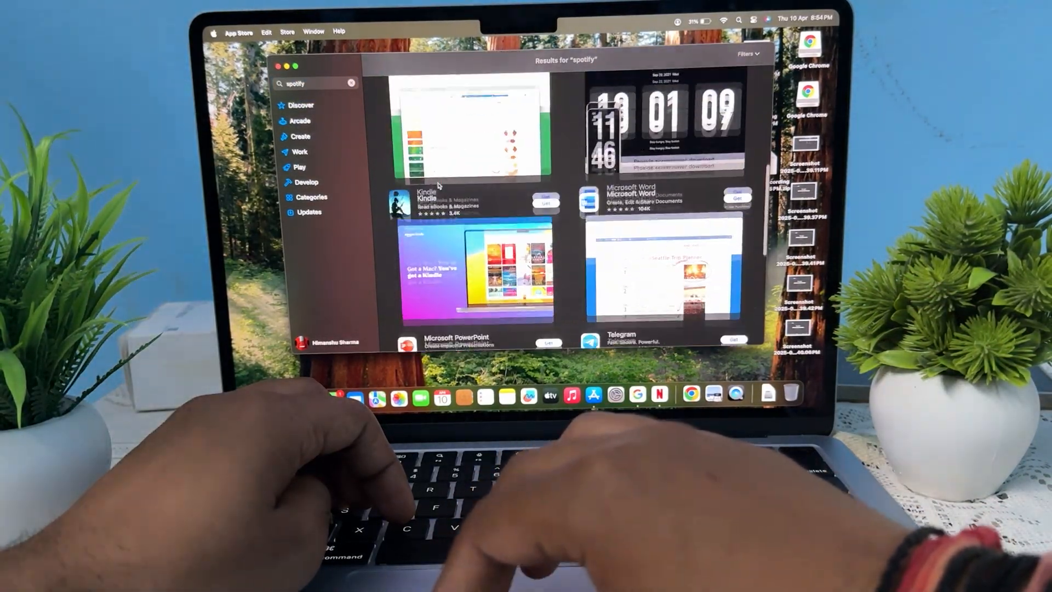
pyautogui.scroll(-3)
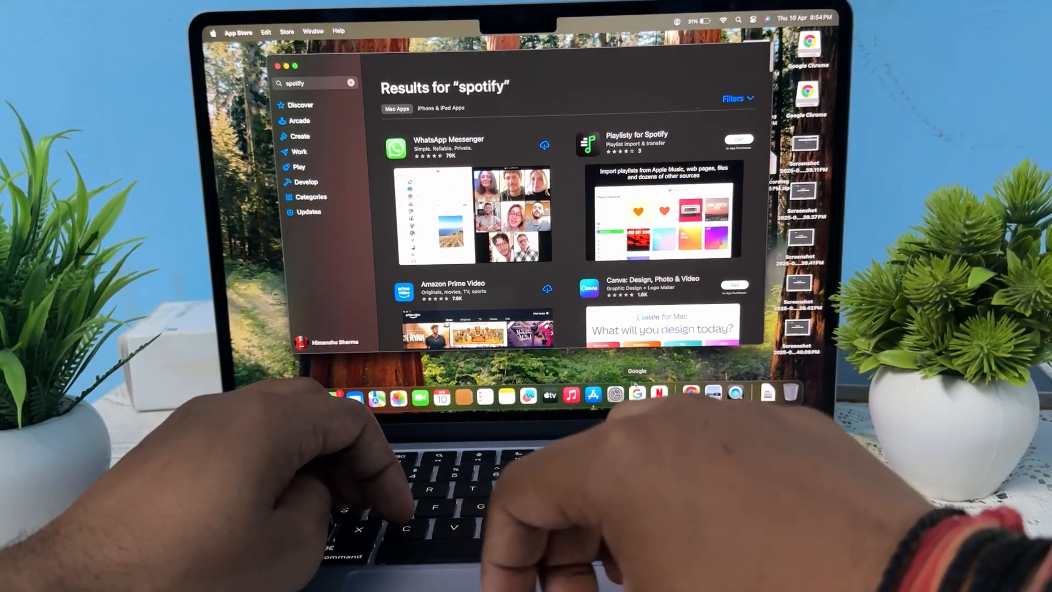
# Search Google for 'spotify for mac' from Chrome's address bar
pyautogui.click(690, 394)
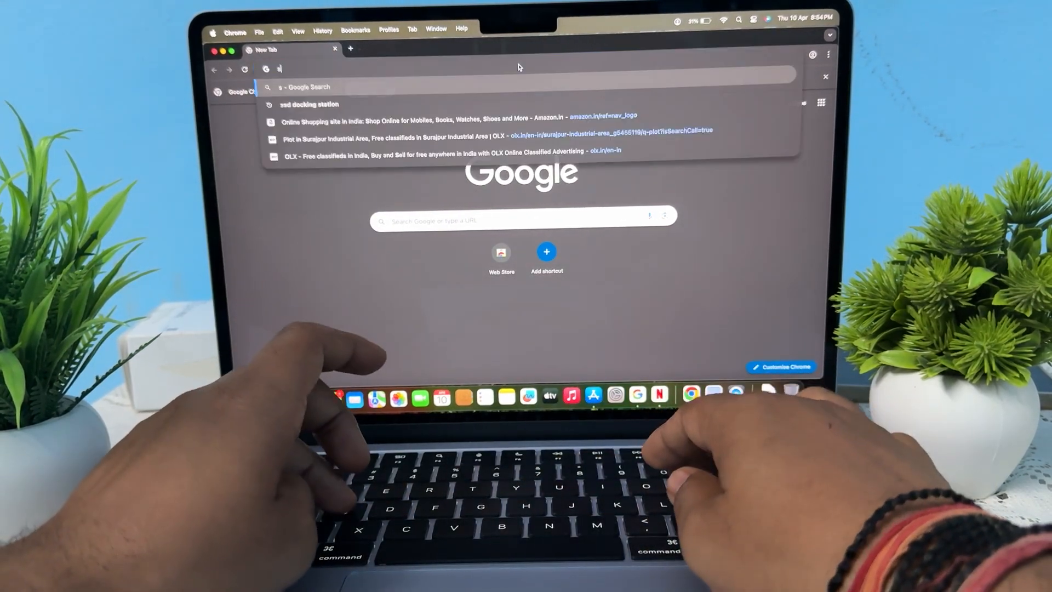
pyautogui.write('spotify for')
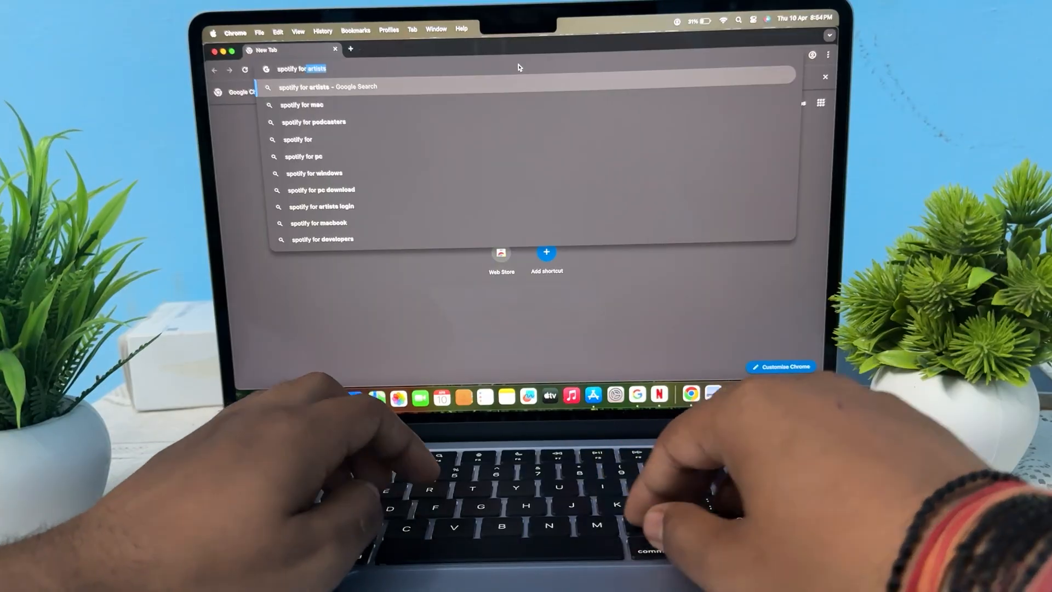
pyautogui.click(301, 104)
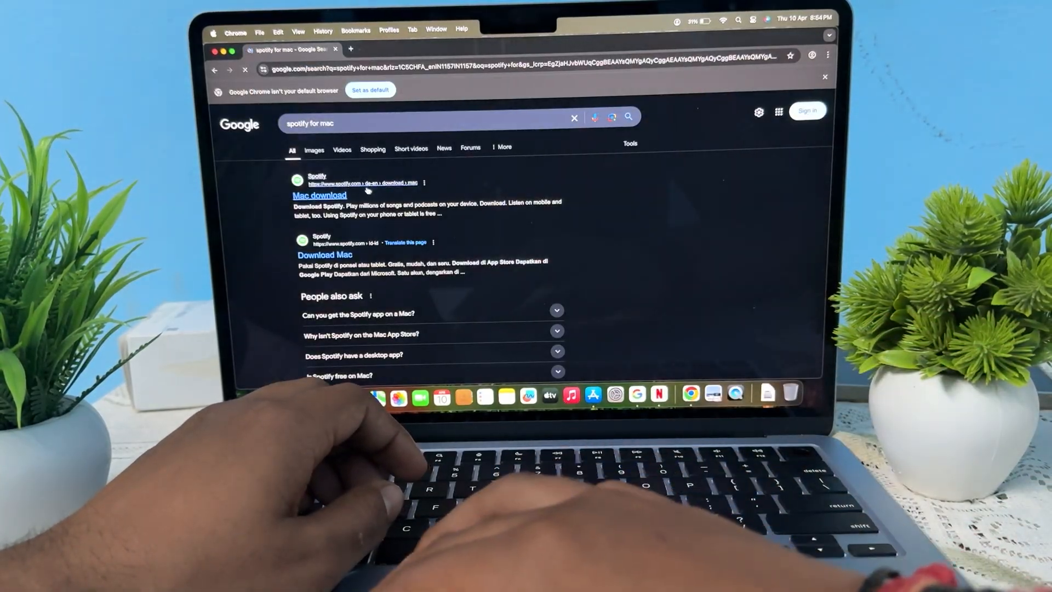
# Download the Spotify Mac installer and reveal SpotifyInstaller.zip in Downloads
pyautogui.click(320, 194)
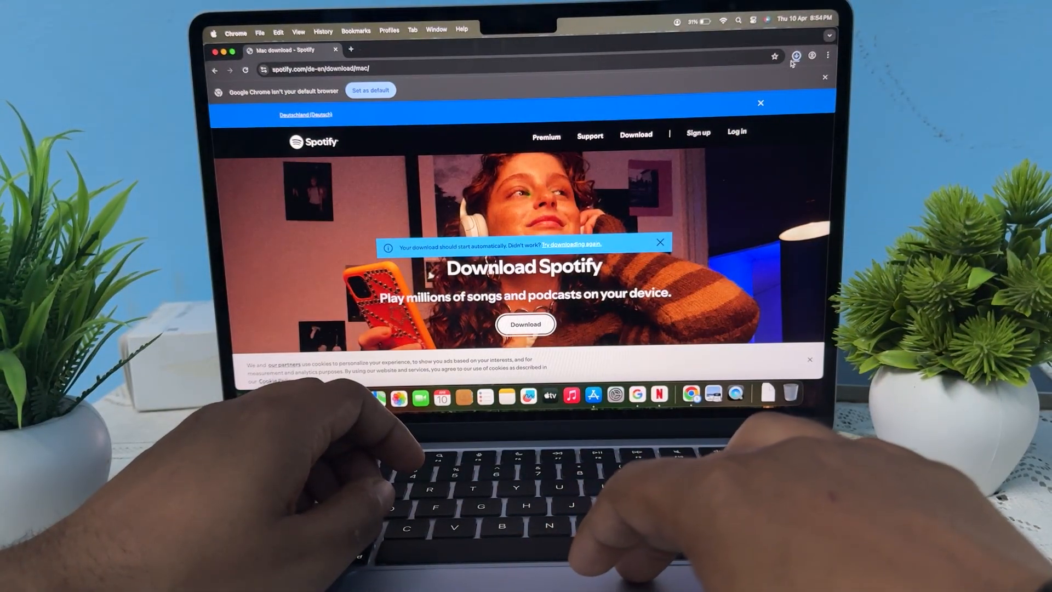
pyautogui.click(797, 55)
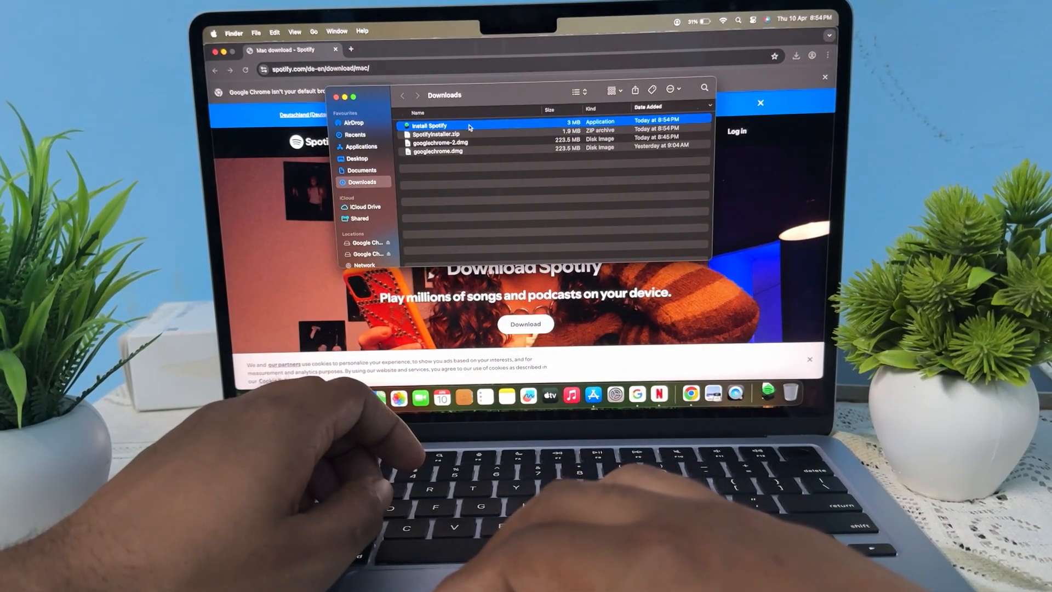
# Run Install Spotify from Downloads and approve the internet-app security prompt
pyautogui.doubleClick(428, 125)
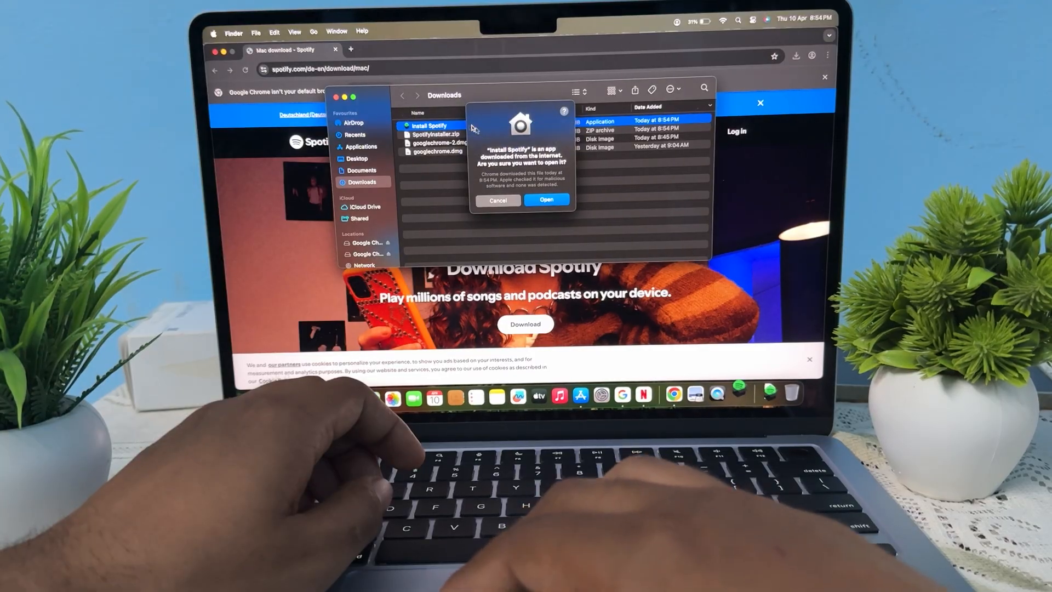
pyautogui.click(546, 200)
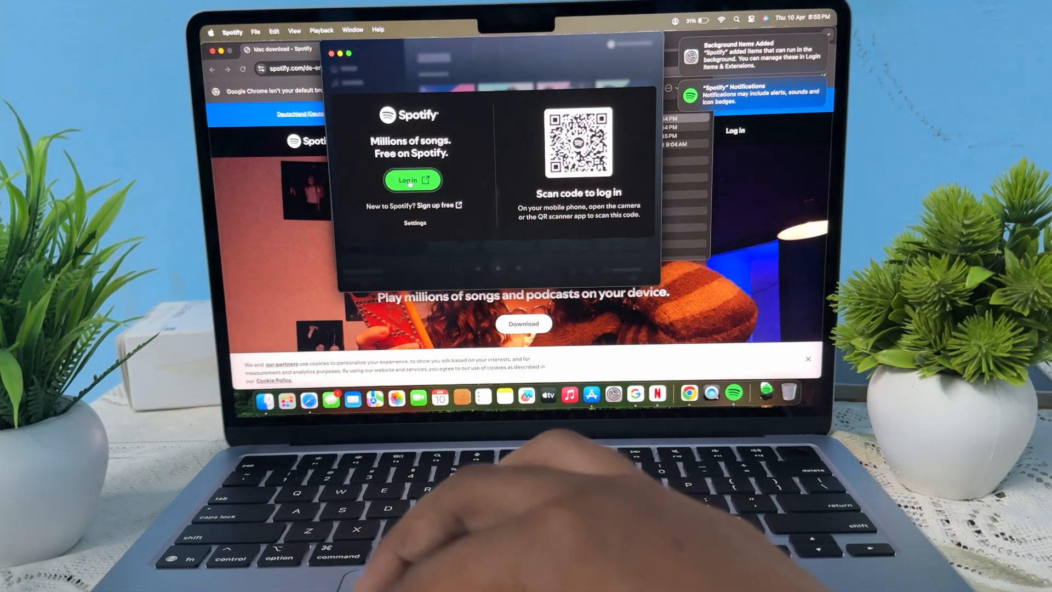
# Choose Log in, Continue with Google, and bring up saved email accounts
pyautogui.click(411, 180)
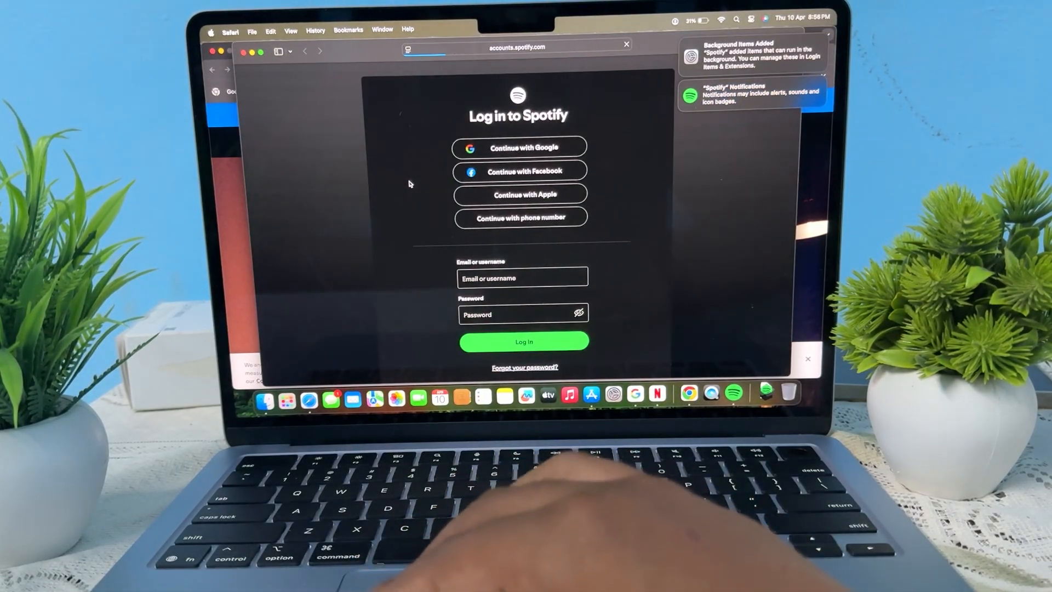
pyautogui.click(518, 147)
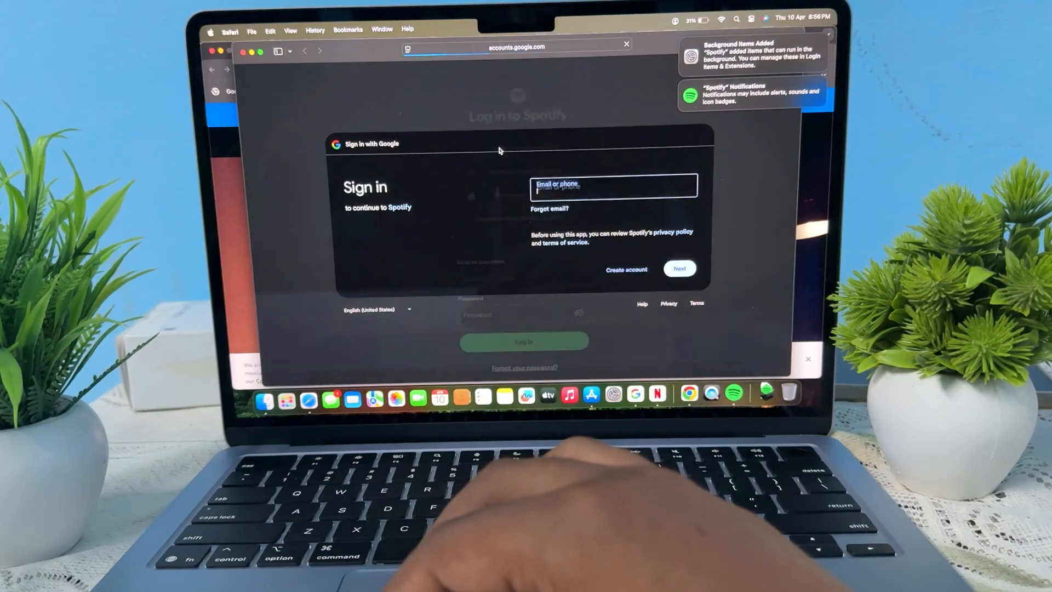
pyautogui.click(612, 185)
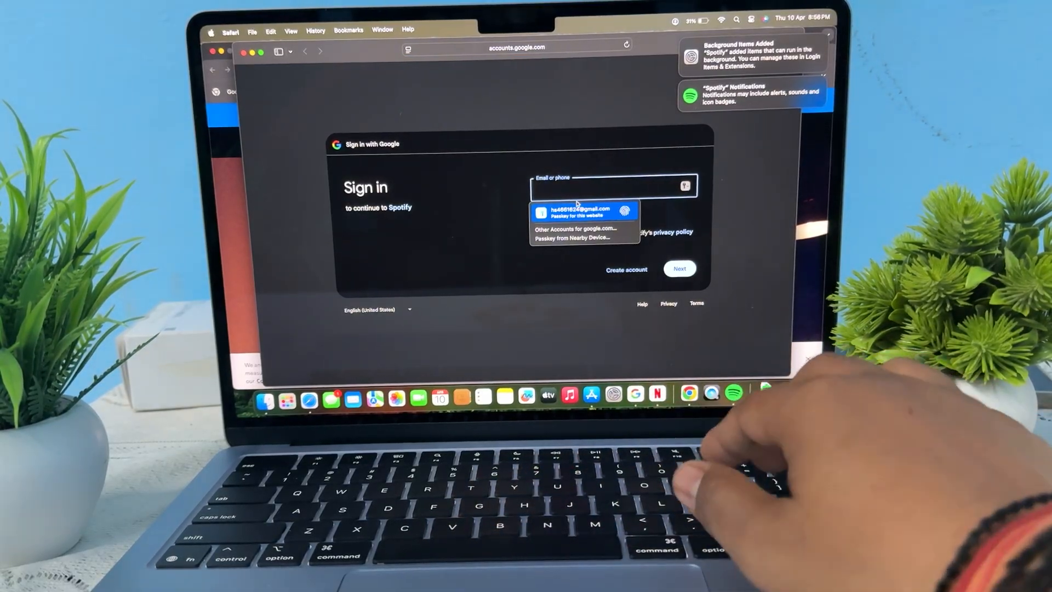
# Pick the saved Google passkey account and enter the computer password
pyautogui.click(578, 211)
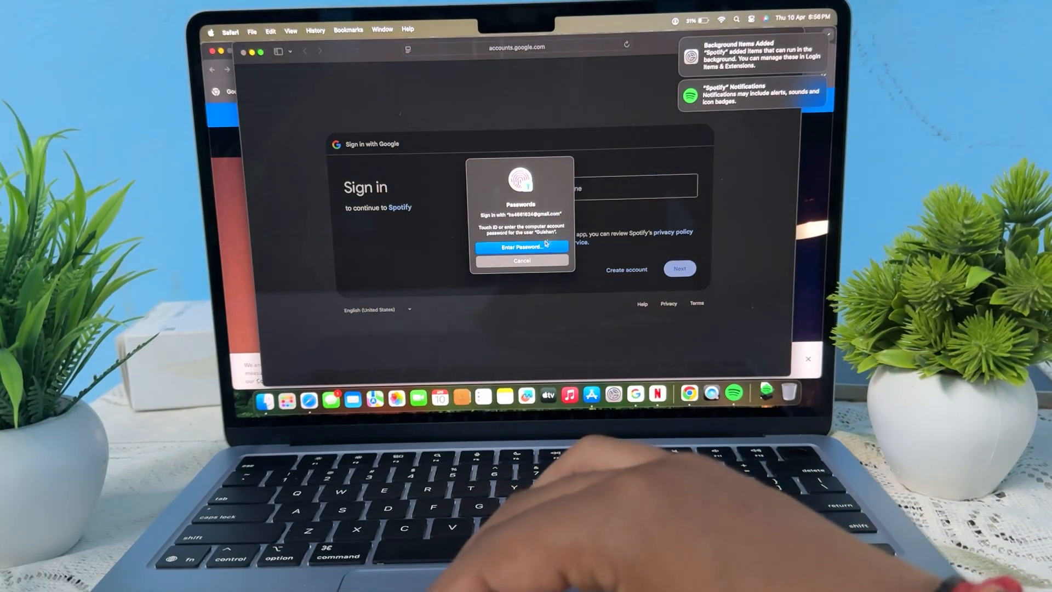
pyautogui.click(521, 247)
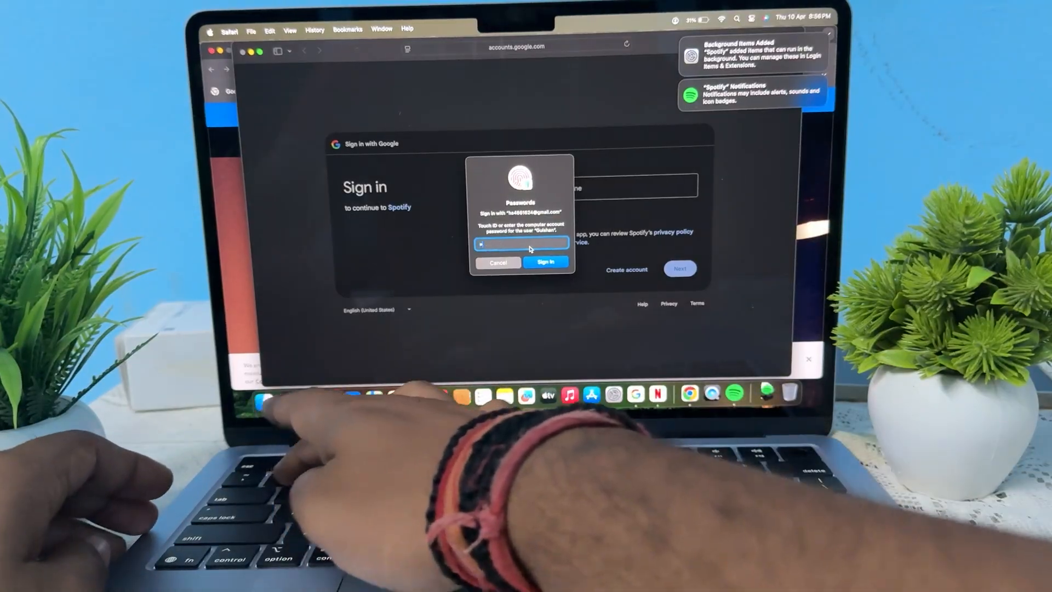
pyautogui.write('password')
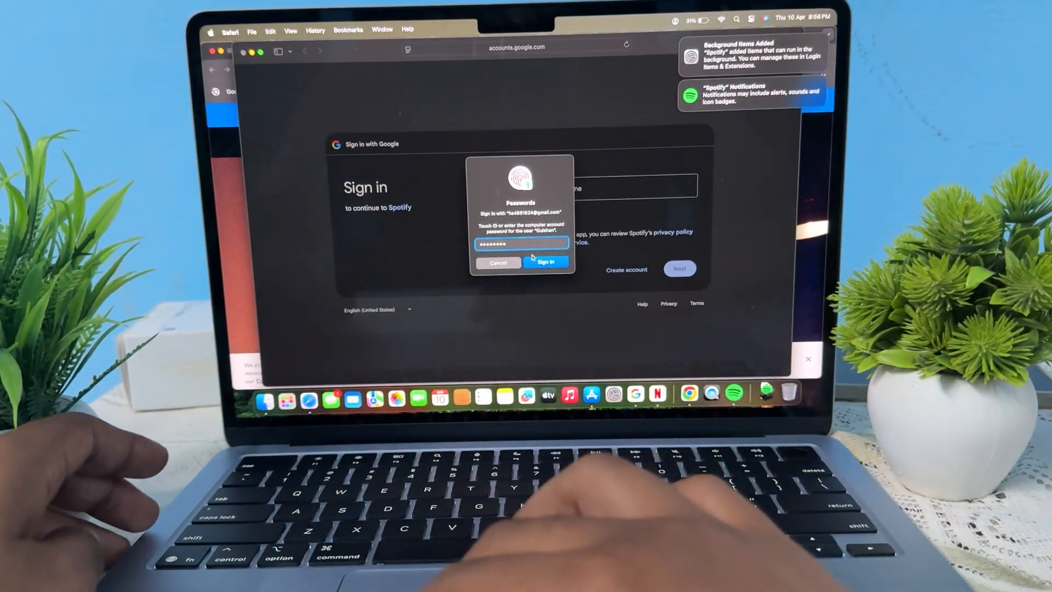